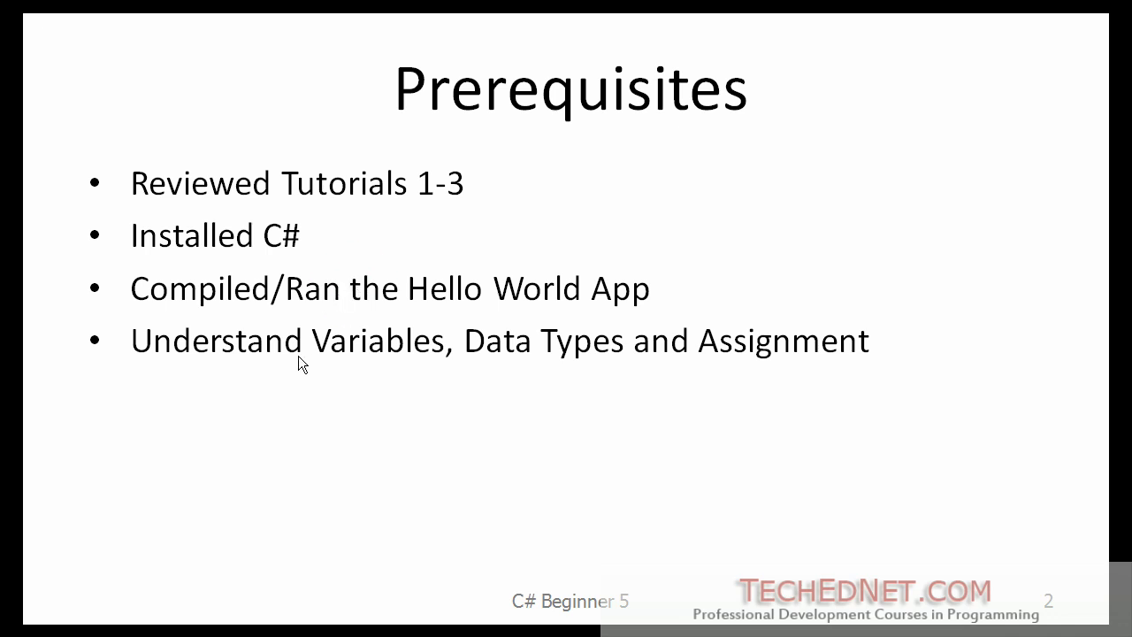
{"action": "mouse_move", "coordinate": [469, 371]}
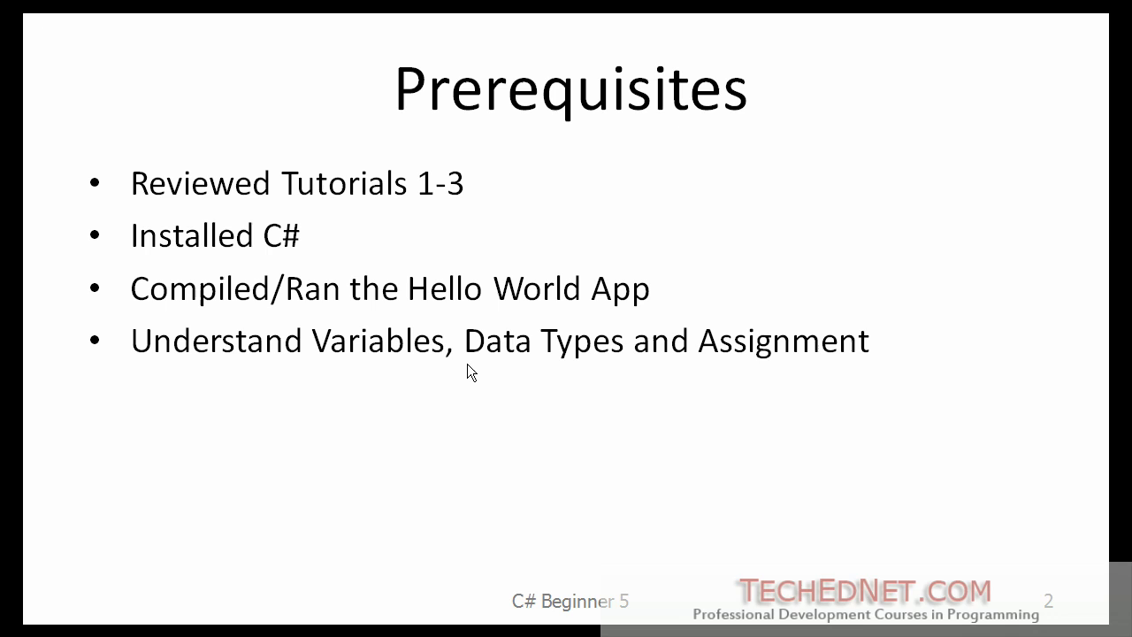
{"action": "mouse_move", "coordinate": [749, 367]}
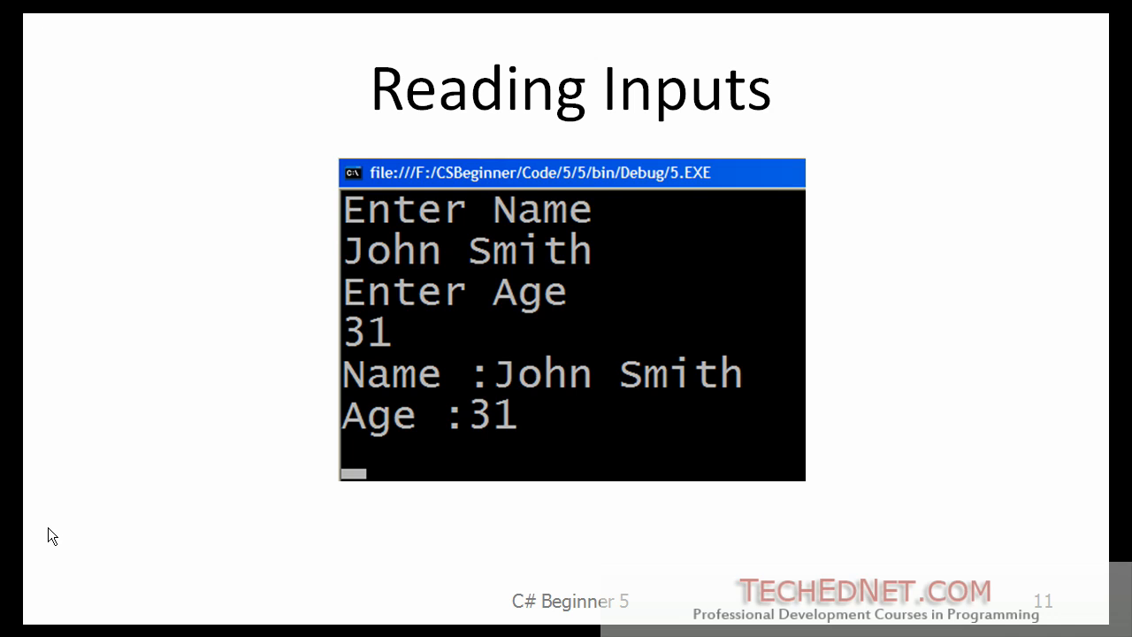
{"action": "mouse_move", "coordinate": [446, 224]}
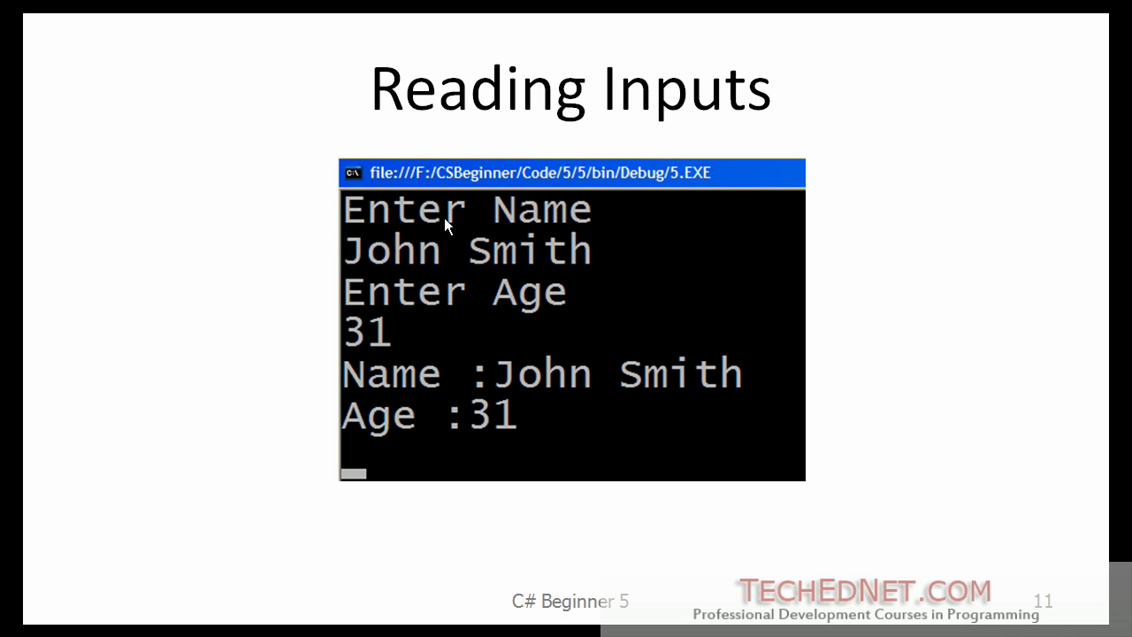
{"action": "mouse_move", "coordinate": [373, 345]}
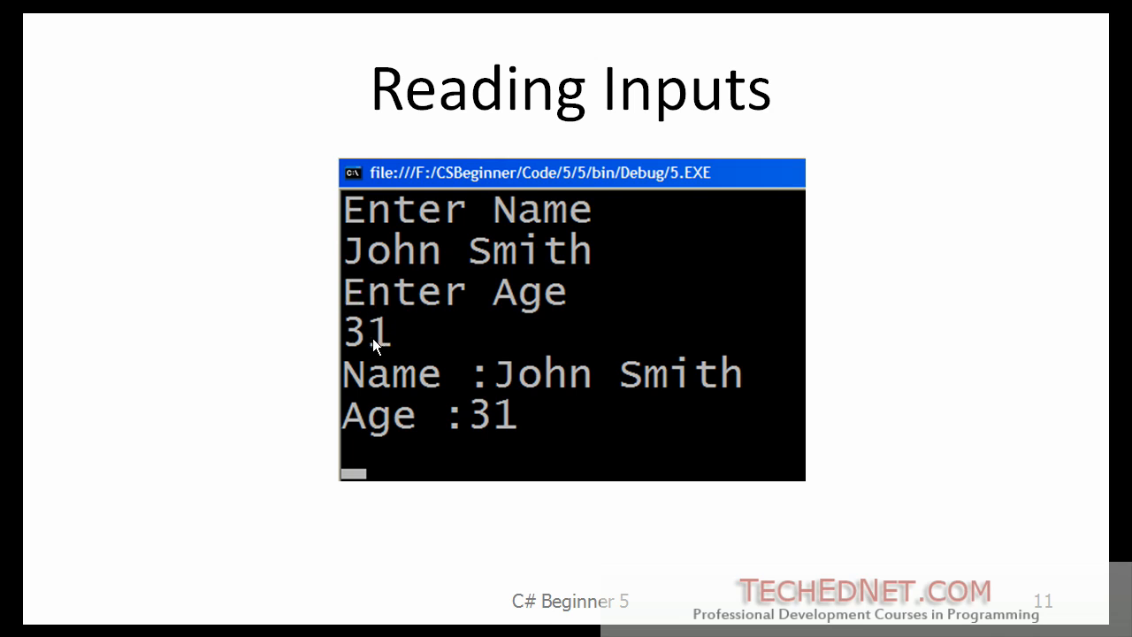
{"action": "mouse_move", "coordinate": [371, 370]}
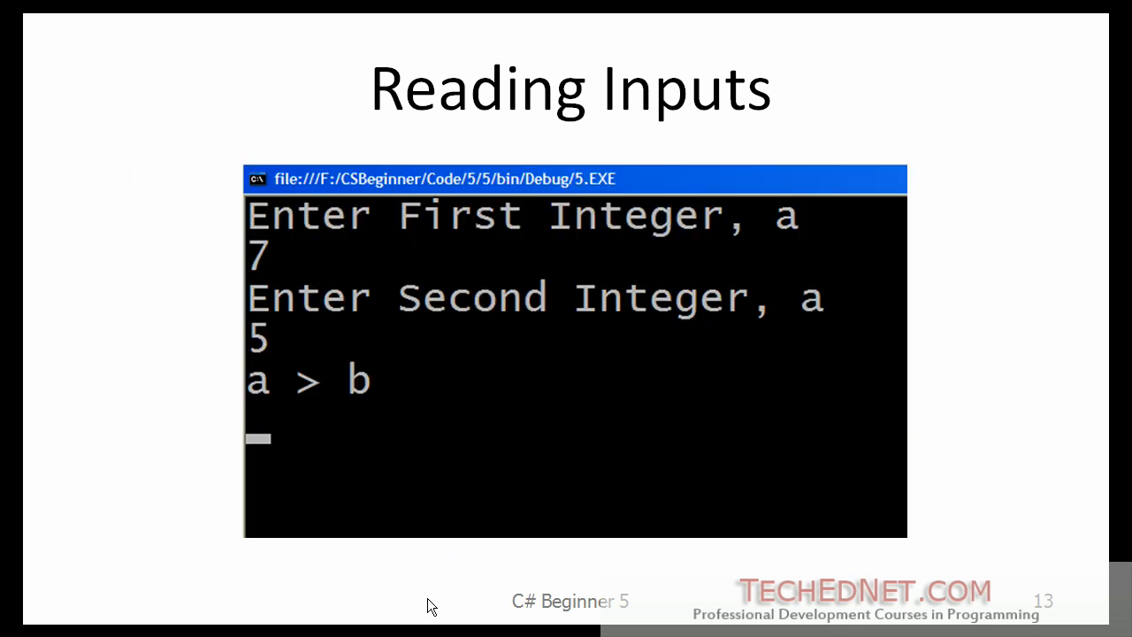
{"action": "mouse_move", "coordinate": [283, 288]}
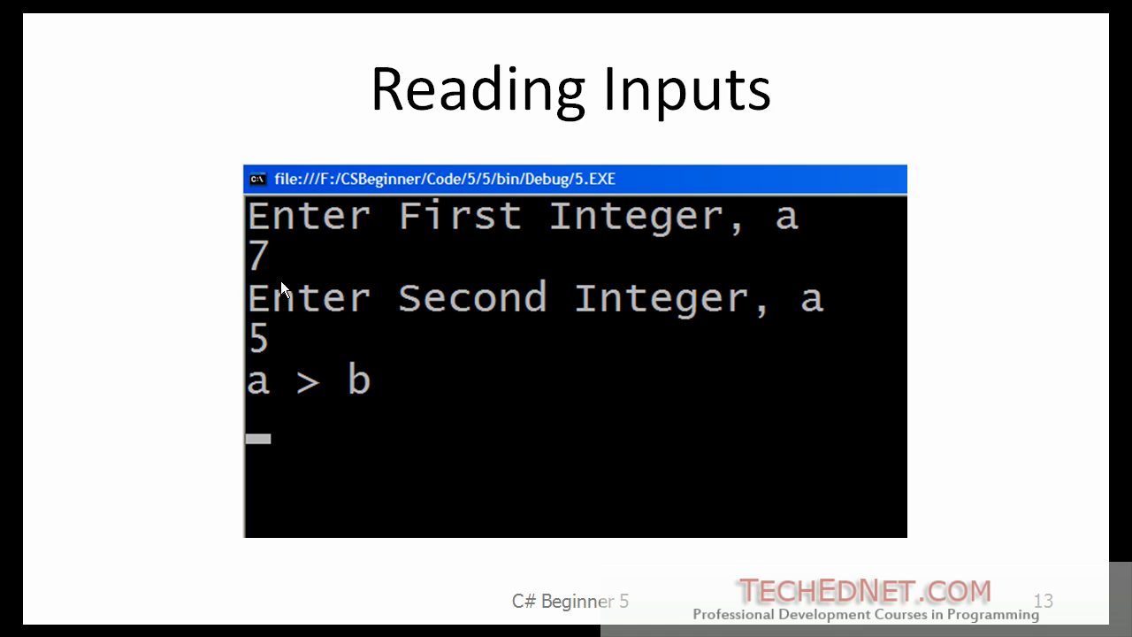